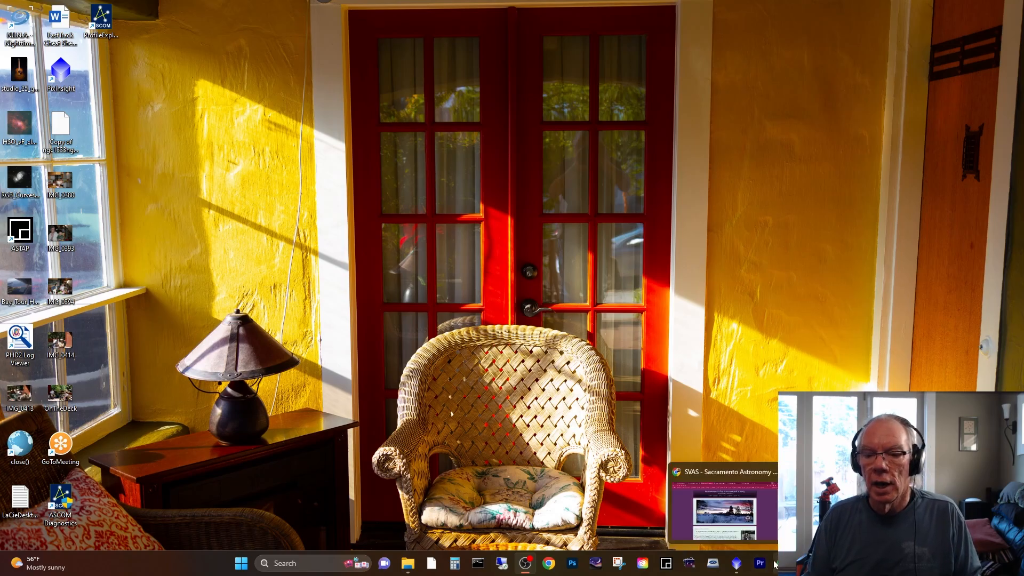
Step: Bring up Chrome and switch to the IC 5146 Cocoon Nebula AstroBin tab
click(721, 471)
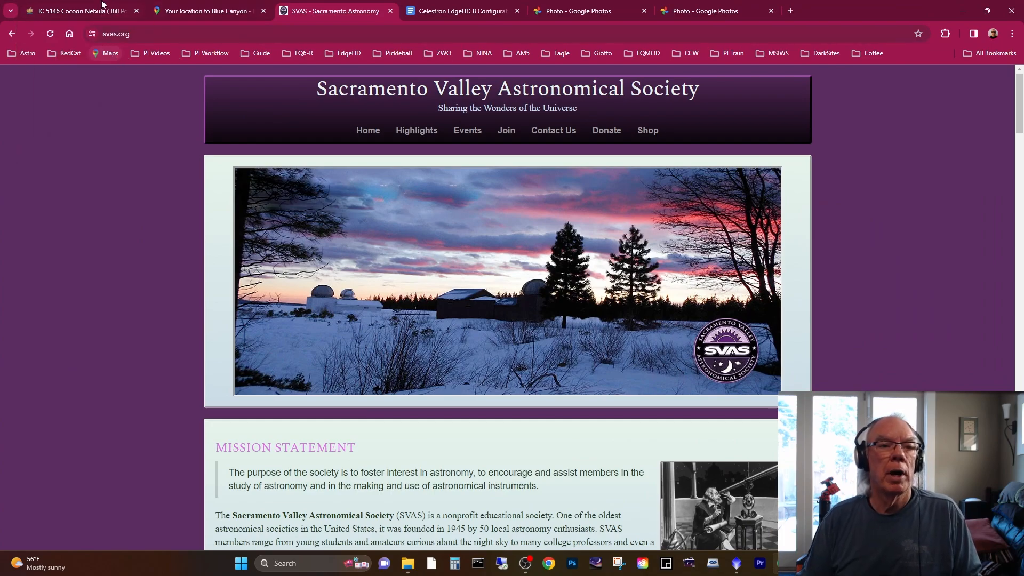
click(72, 11)
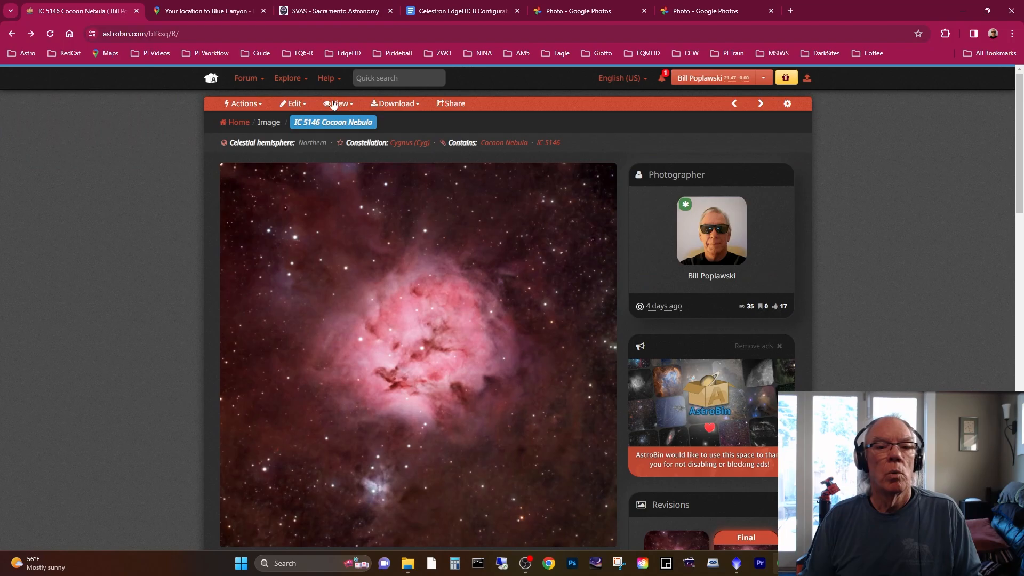
mouse_move(836, 253)
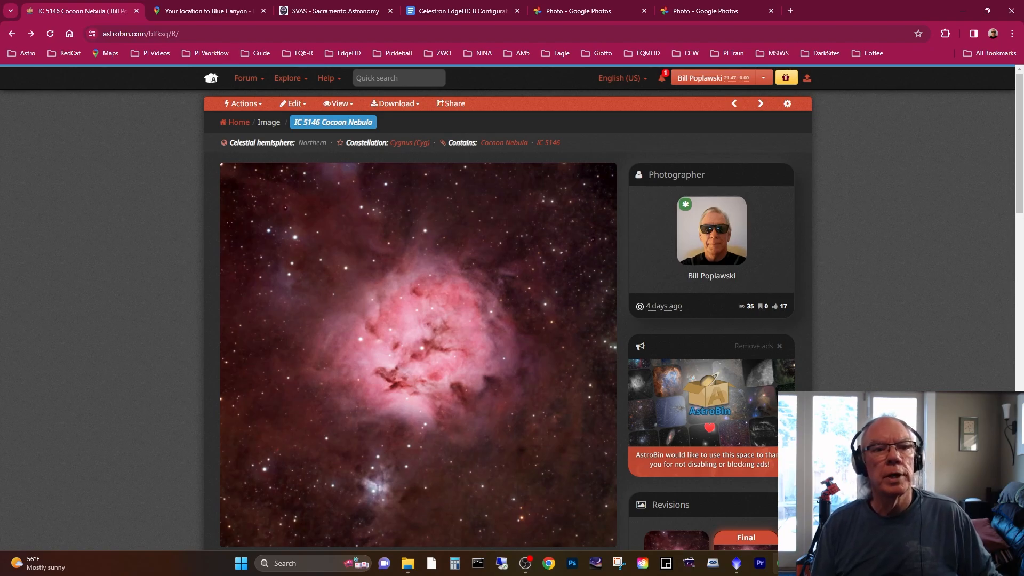
mouse_move(205, 11)
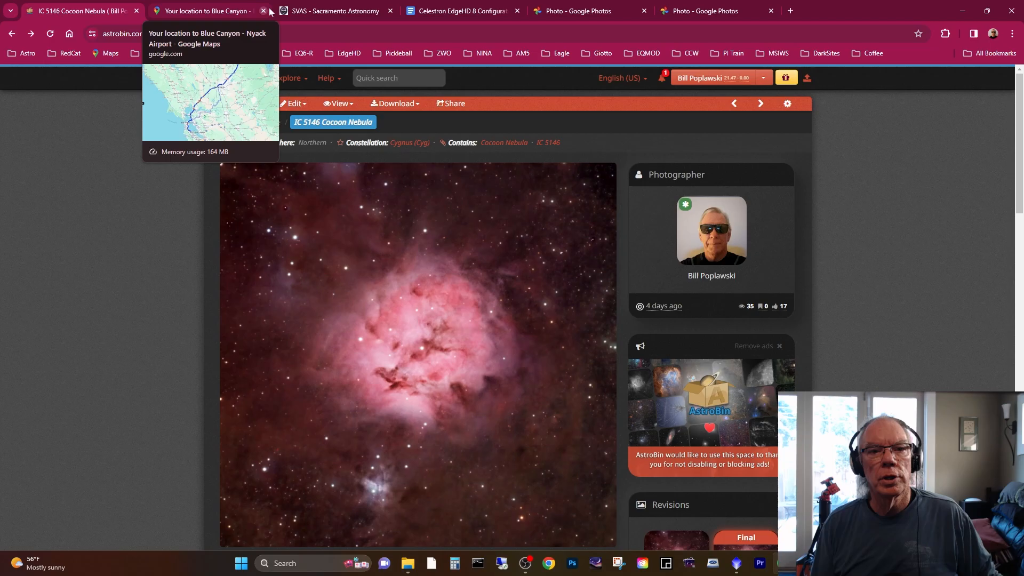
Step: Switch to the SVAS - Sacramento Astronomy tab
click(333, 12)
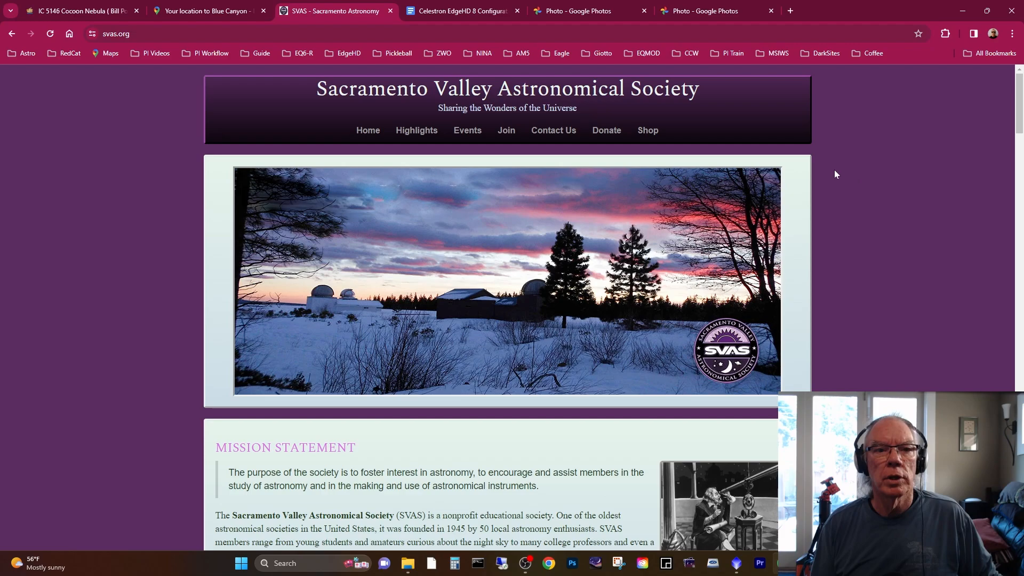
mouse_move(524, 125)
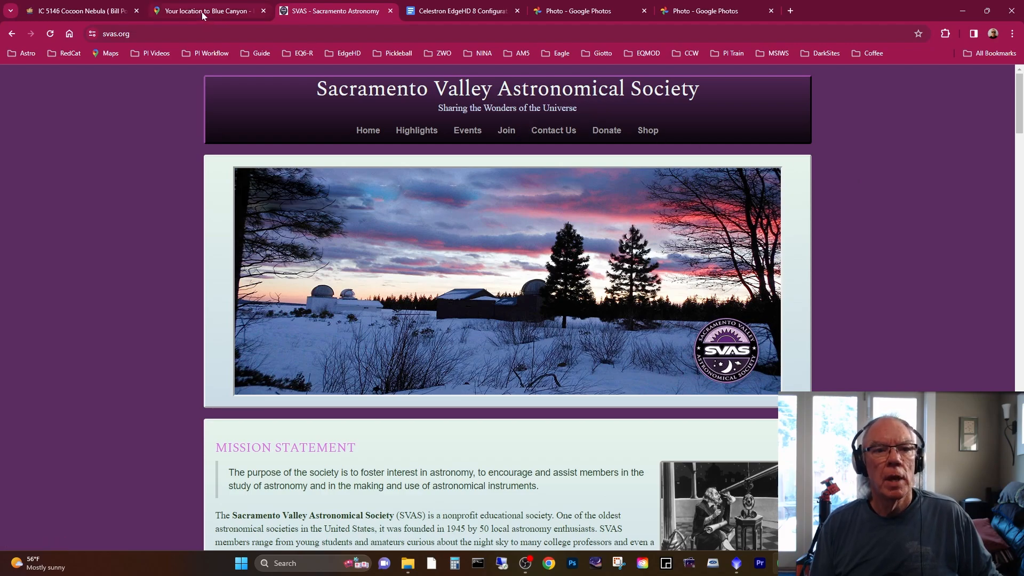
Step: Show the Blue Canyon directions tab with the side panel collapsed to reveal the route
click(206, 11)
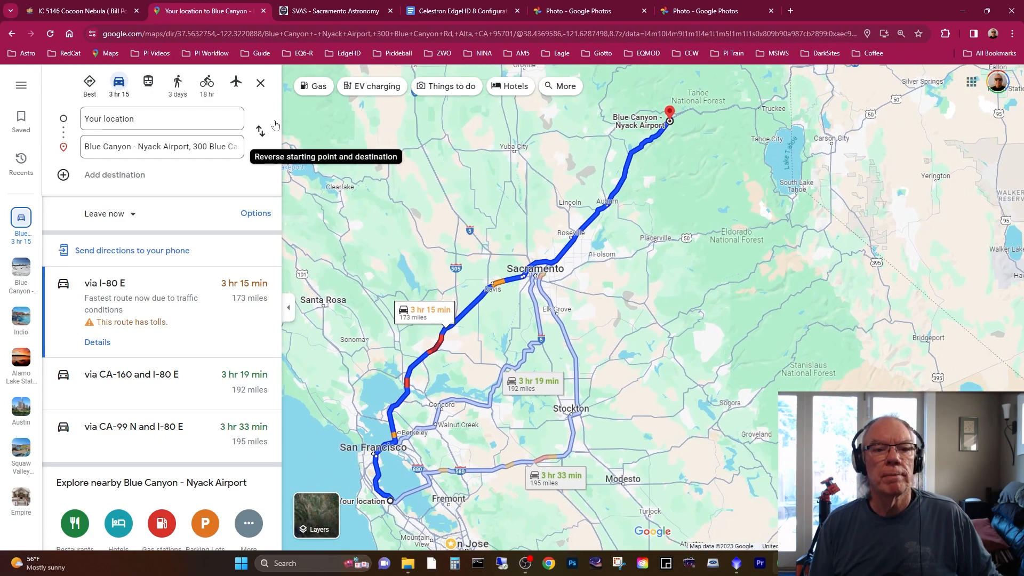
mouse_move(287, 307)
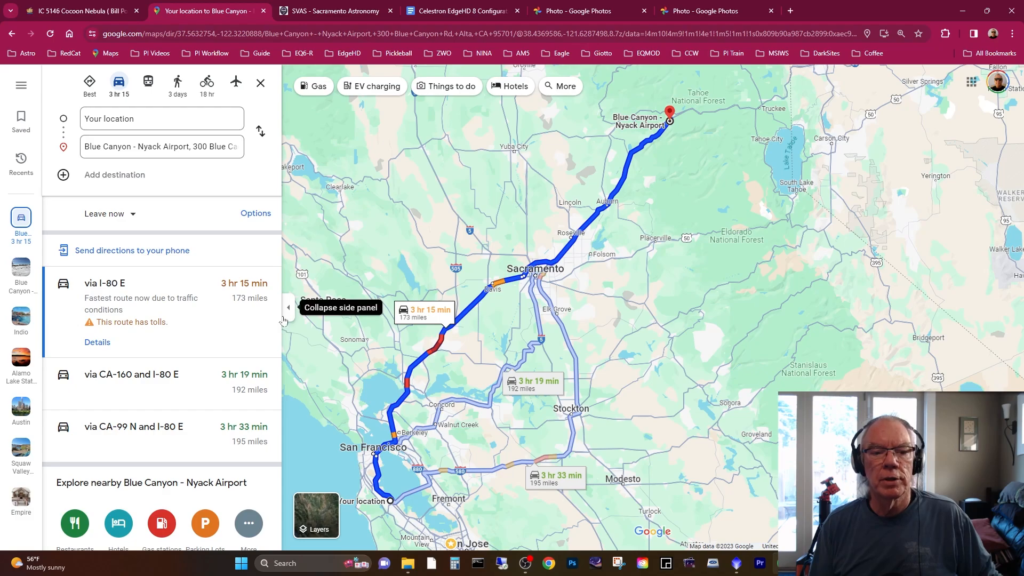
click(287, 307)
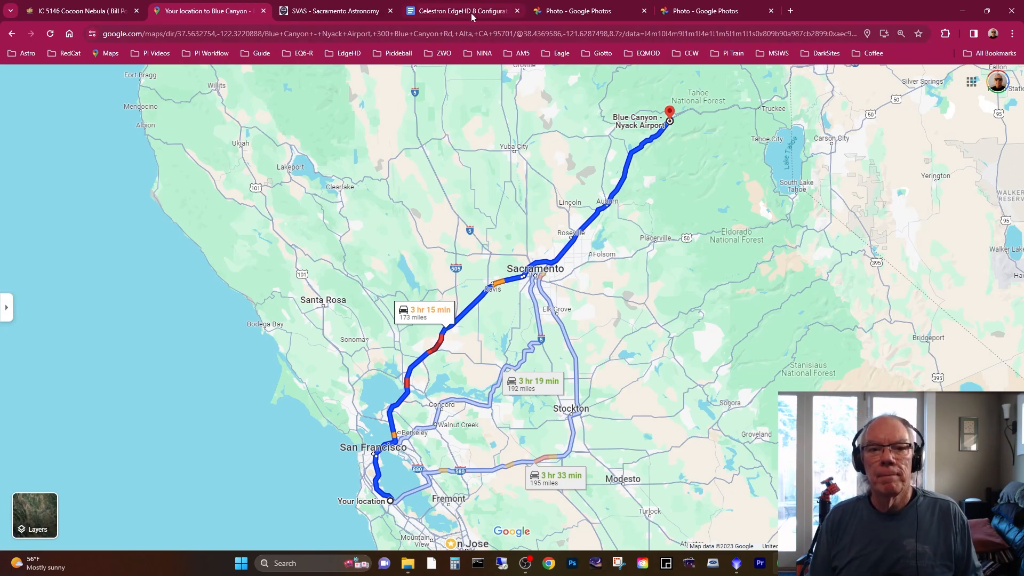
Step: Switch to the Celestron EdgeHD 8 Configuration document tab
click(460, 11)
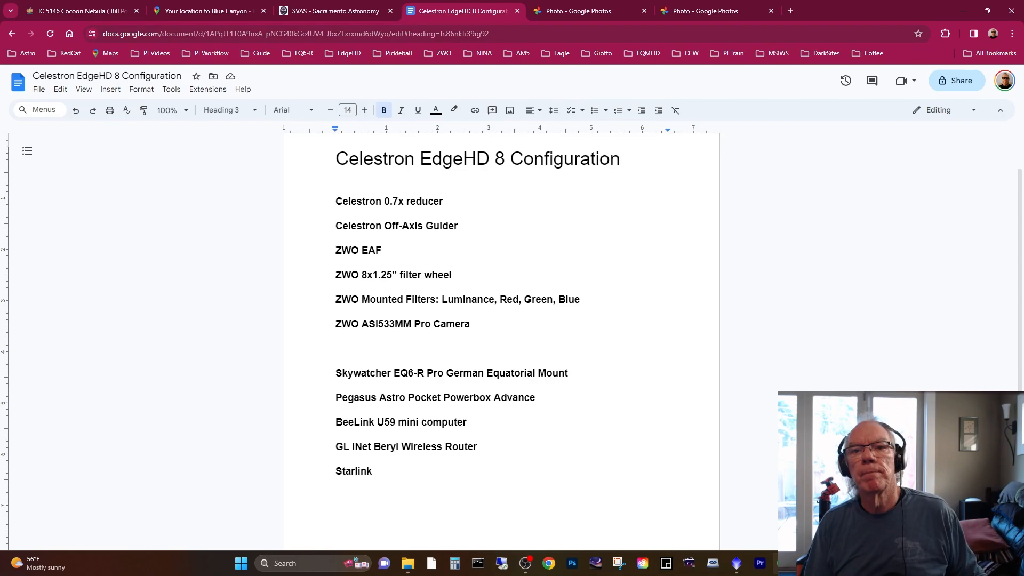
Step: View the dark-site setup photo, then return to the Cocoon Nebula page
click(586, 11)
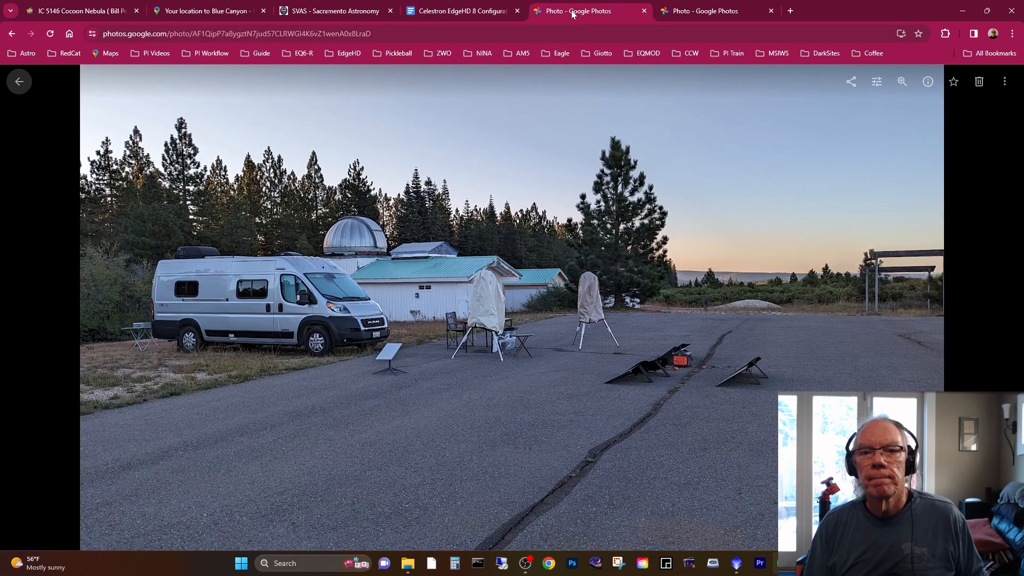
mouse_move(674, 196)
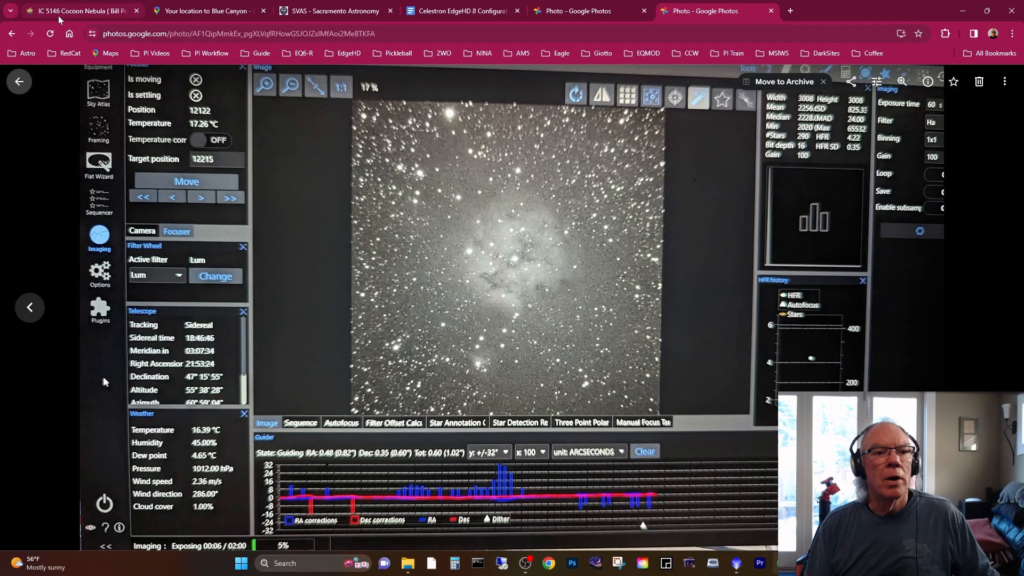
click(72, 11)
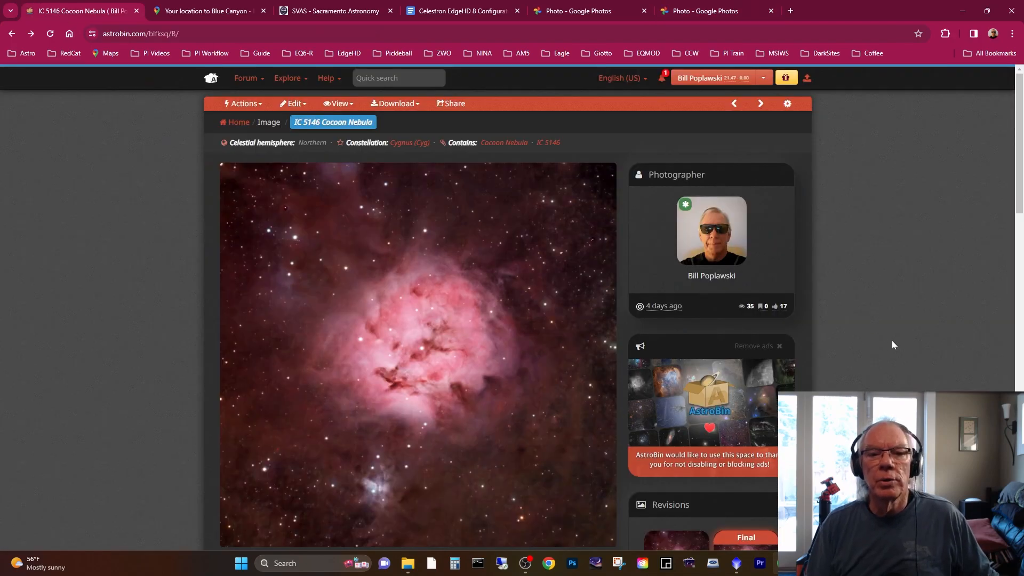
Step: Scroll past Equipment and Acquisition details to the Blue Canyon location and Description
scroll(down, 3)
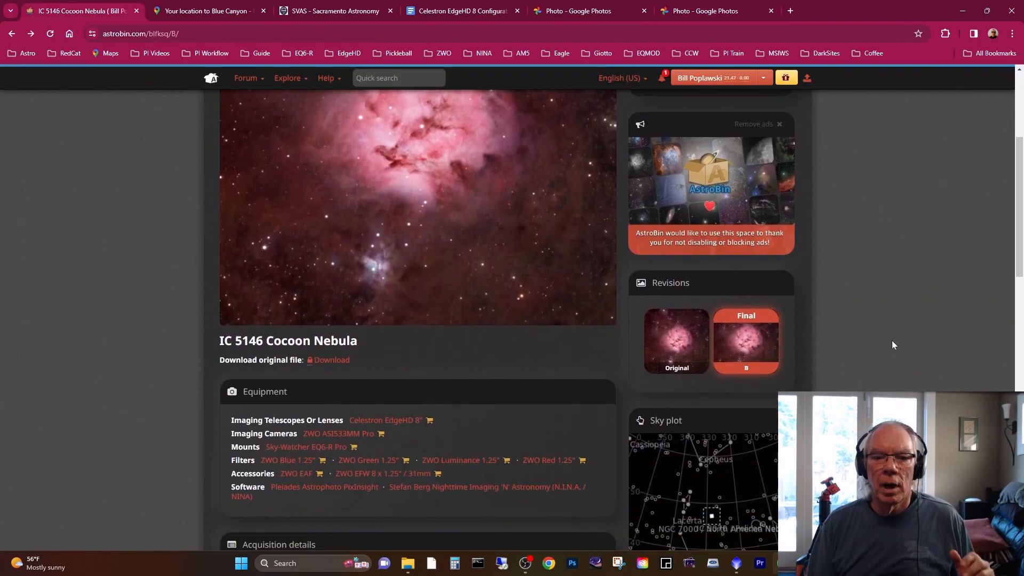
scroll(down, 3)
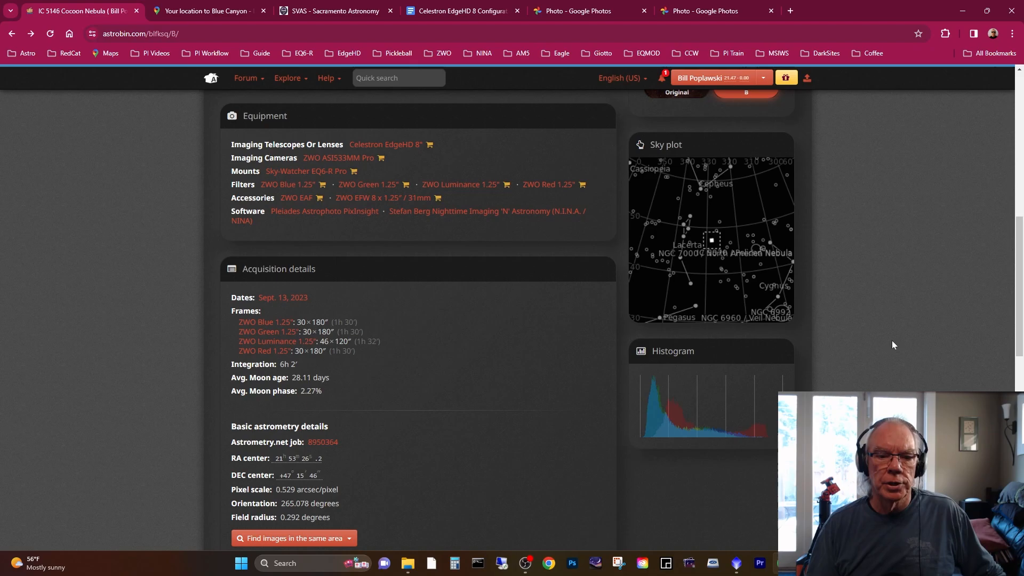
scroll(down, 3)
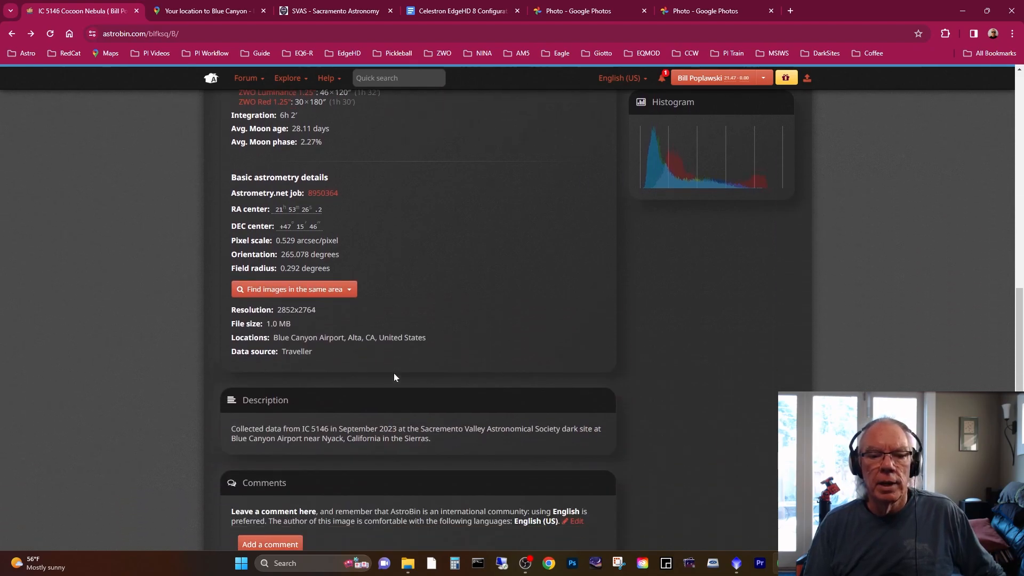
mouse_move(481, 456)
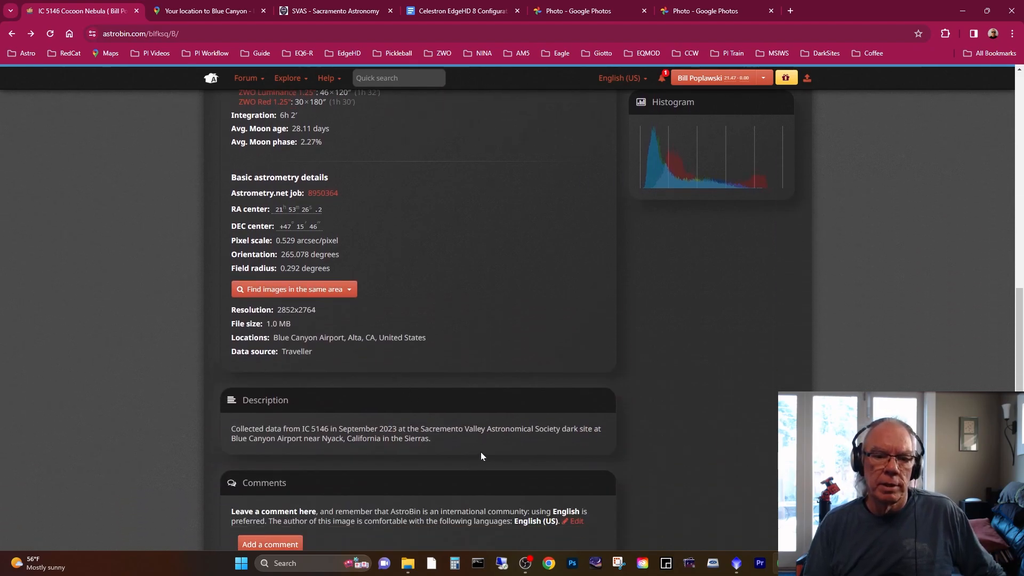
mouse_move(512, 454)
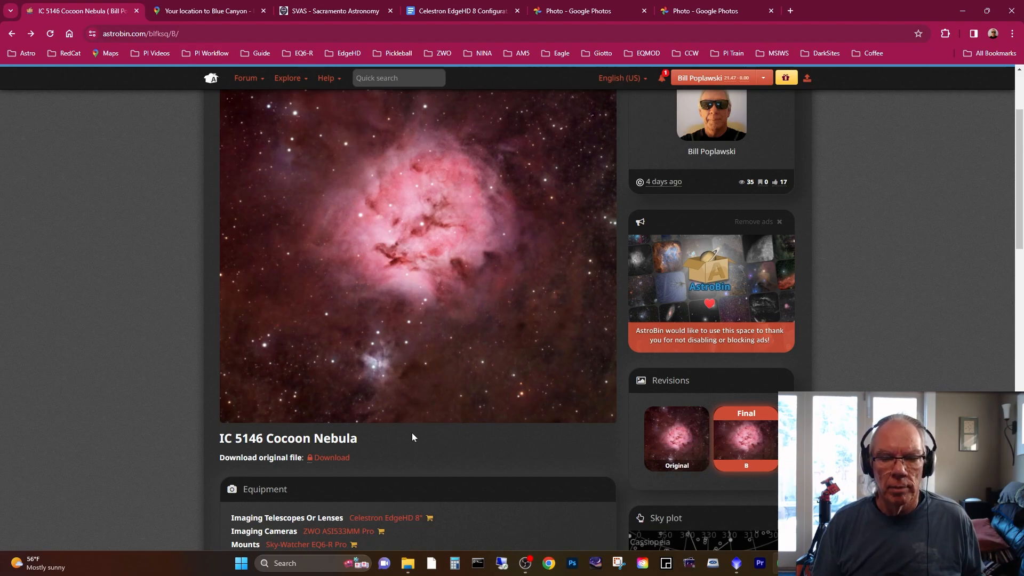
scroll(down, 3)
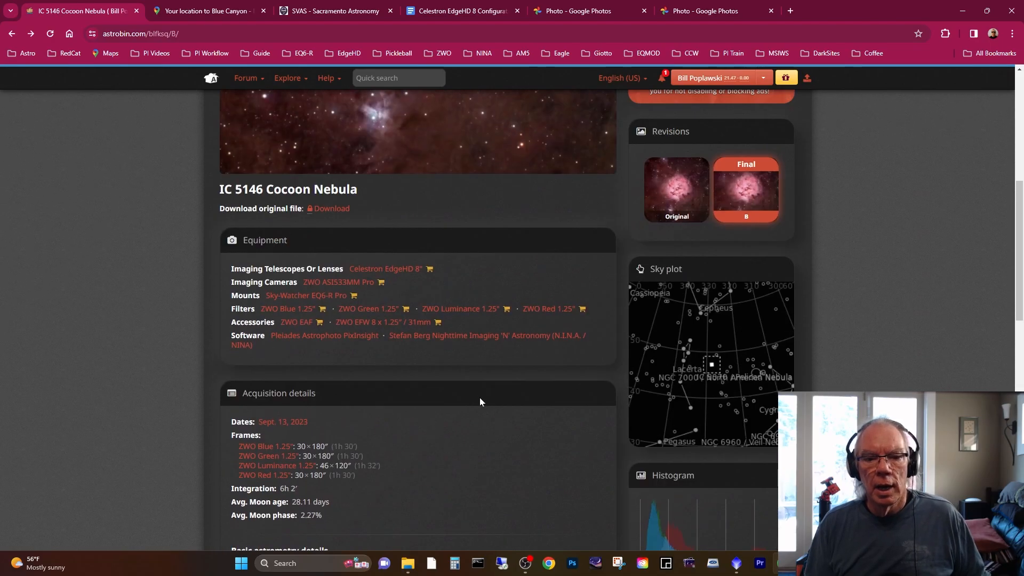
scroll(up, 3)
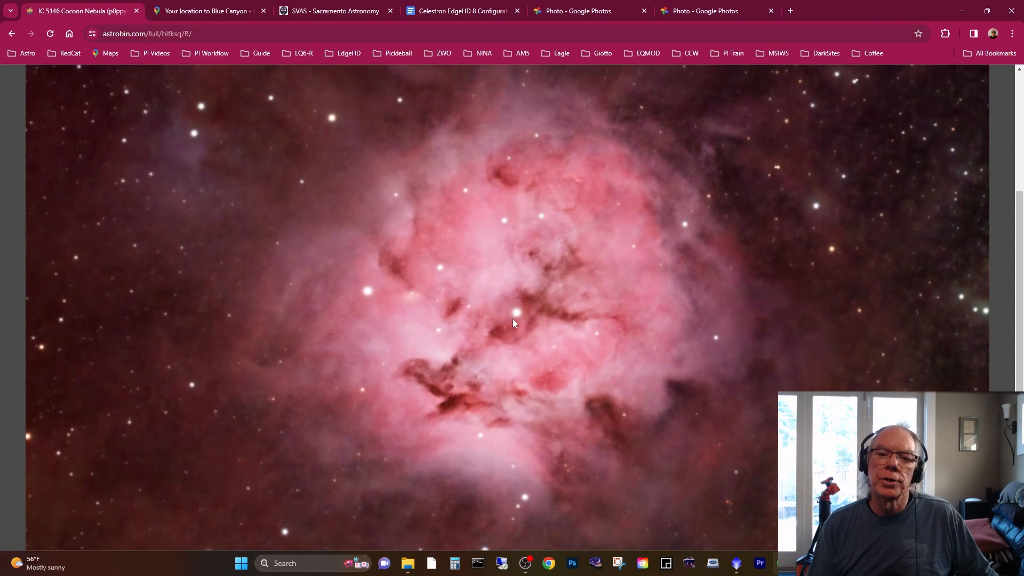
mouse_move(580, 324)
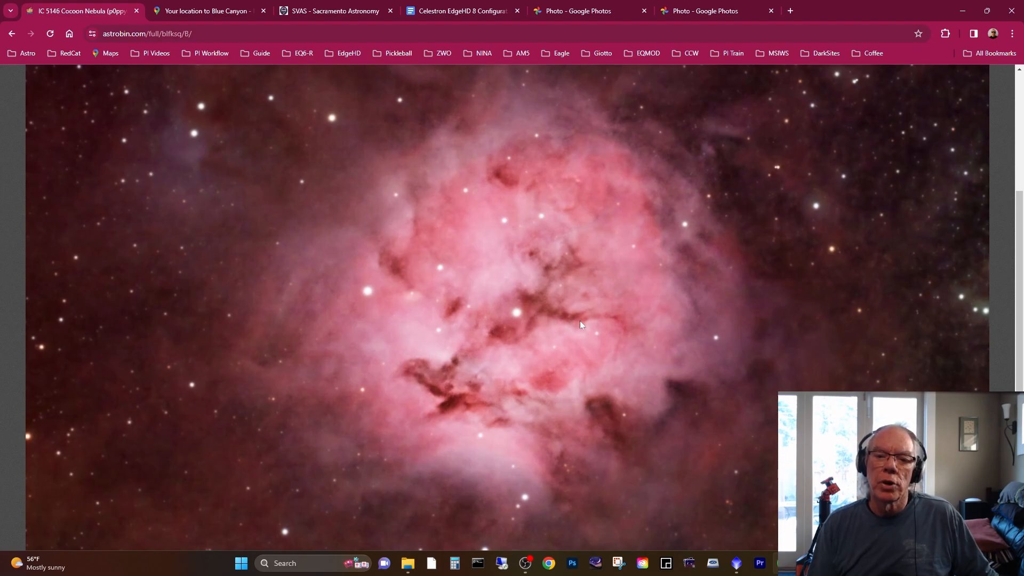
mouse_move(541, 313)
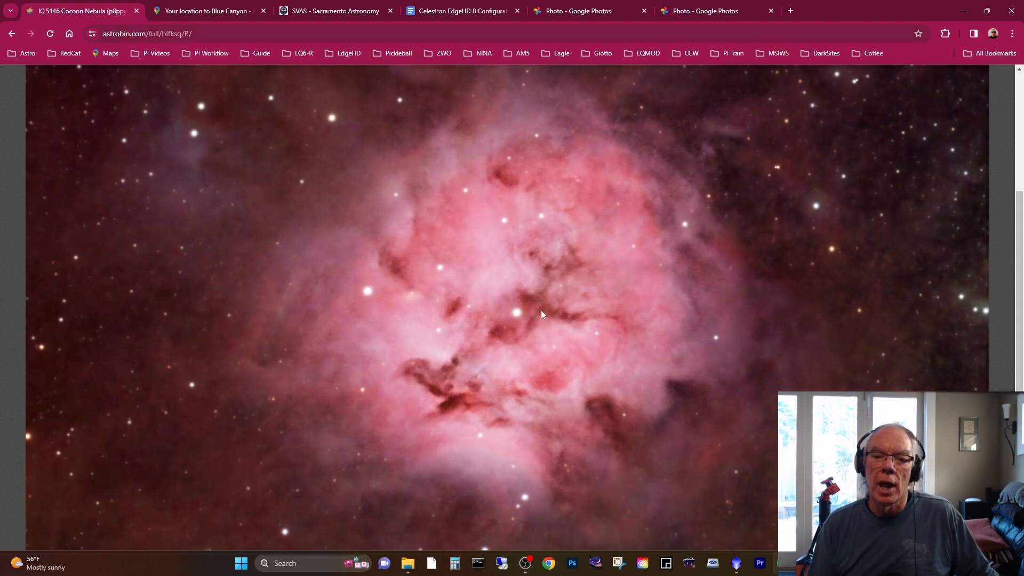
mouse_move(568, 320)
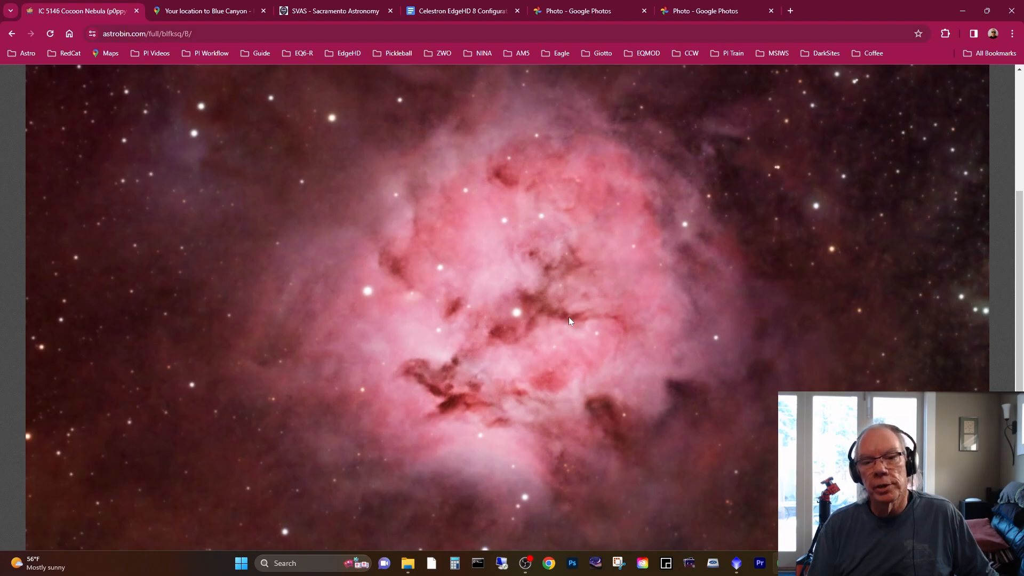
mouse_move(545, 276)
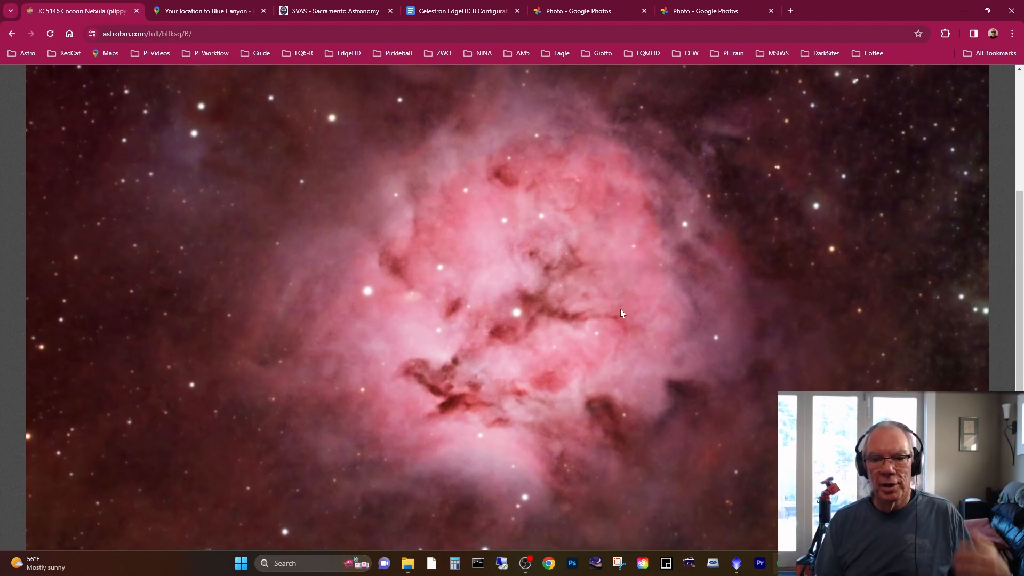
mouse_move(511, 312)
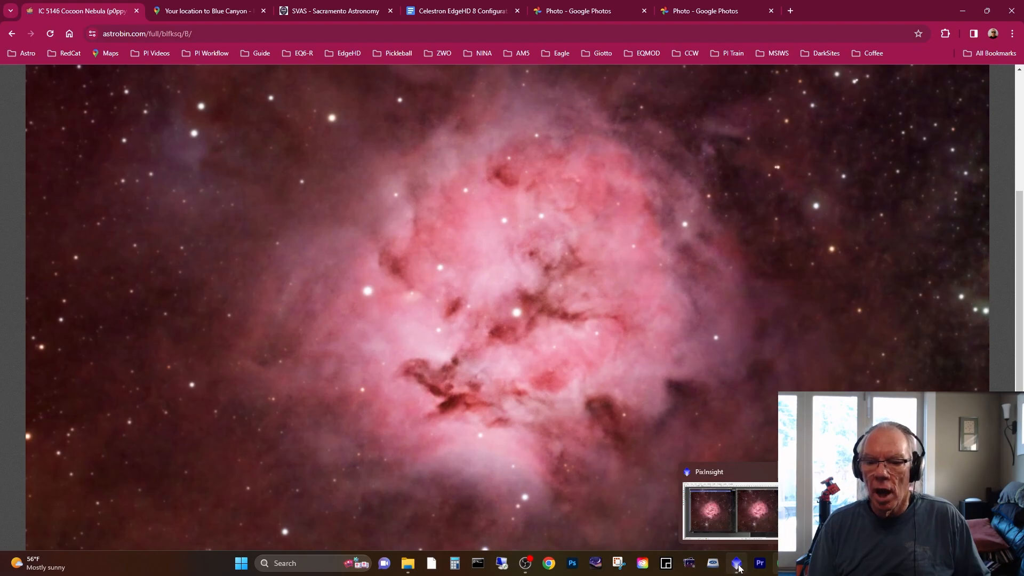
click(736, 562)
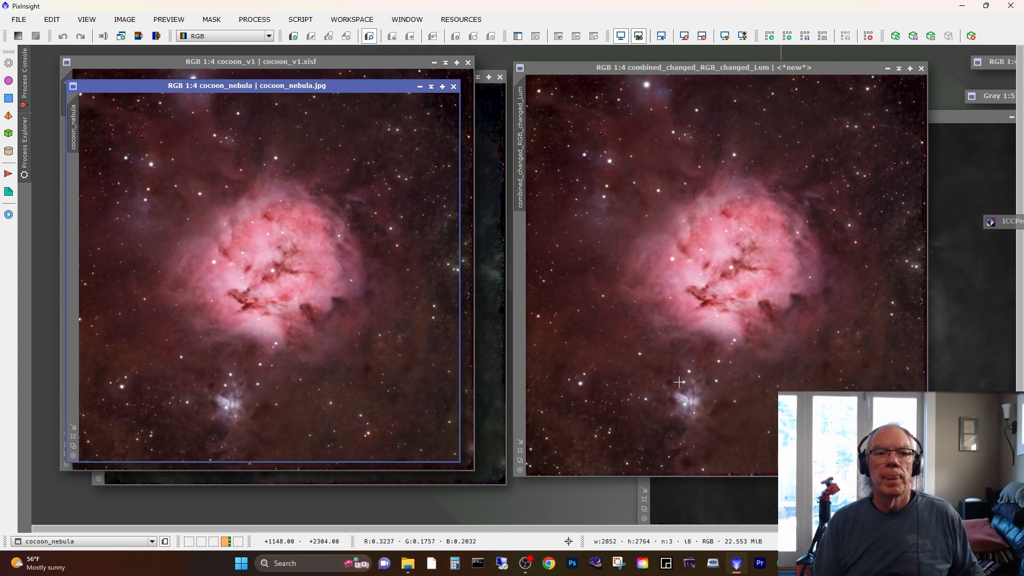
mouse_move(134, 165)
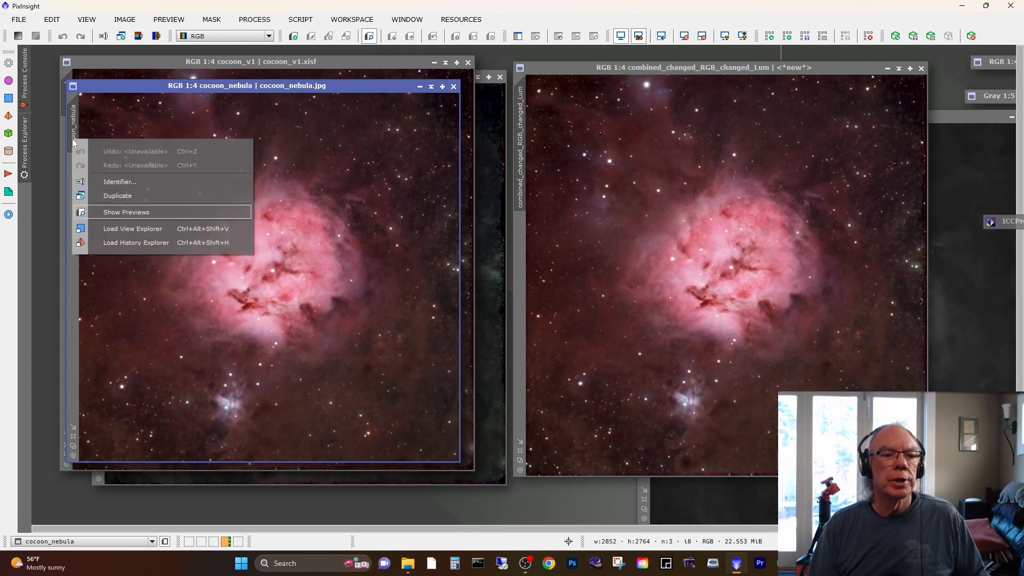
Step: Check and close cocoon_nebula's history, then load cocoon_v1's History Explorer
click(136, 243)
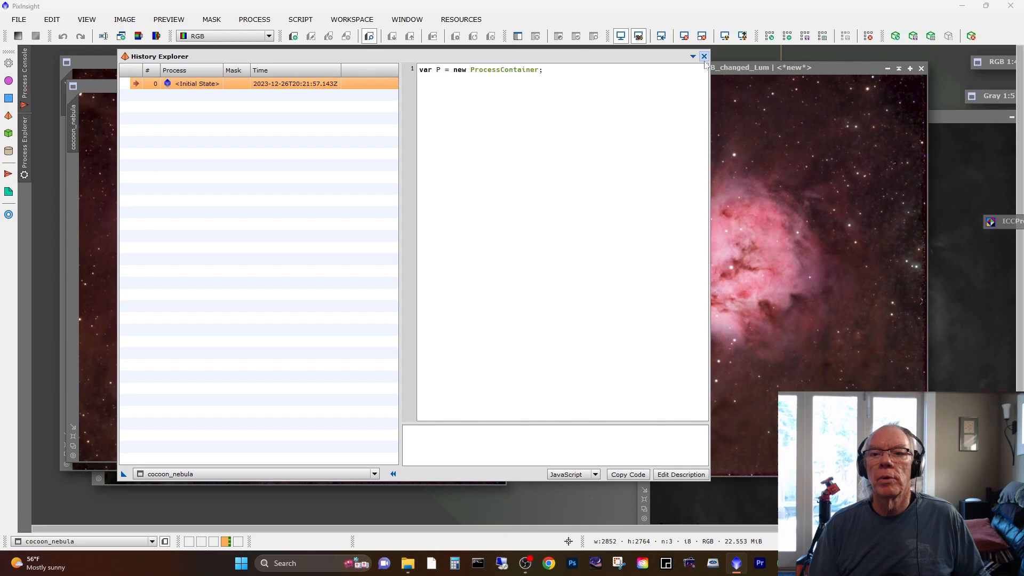
click(703, 56)
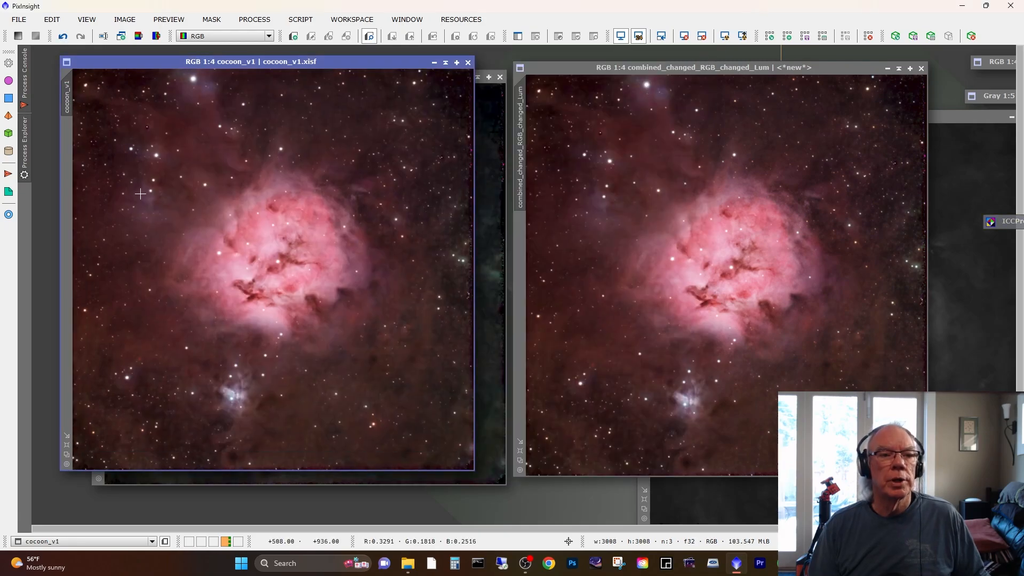
right_click(139, 194)
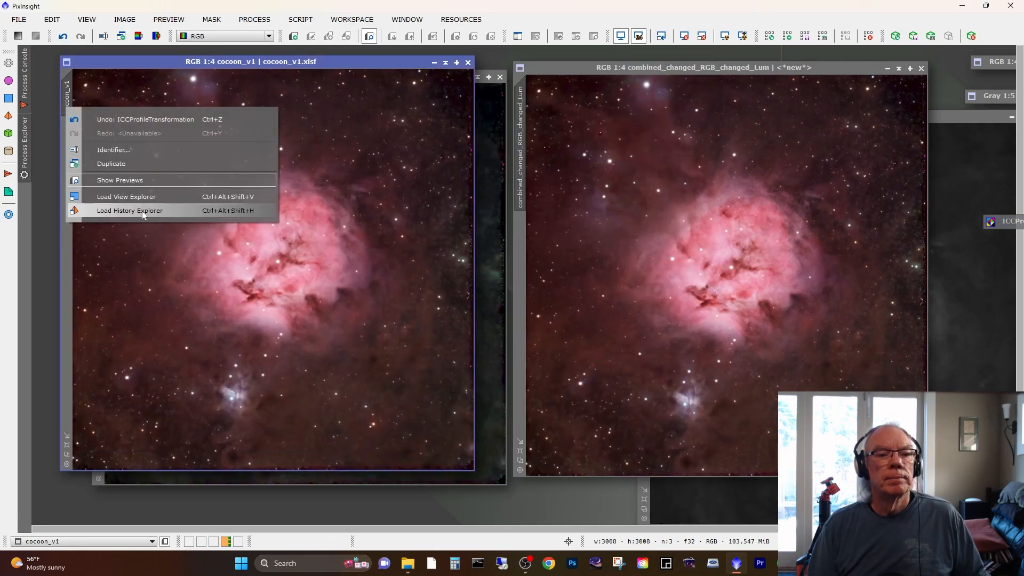
click(129, 210)
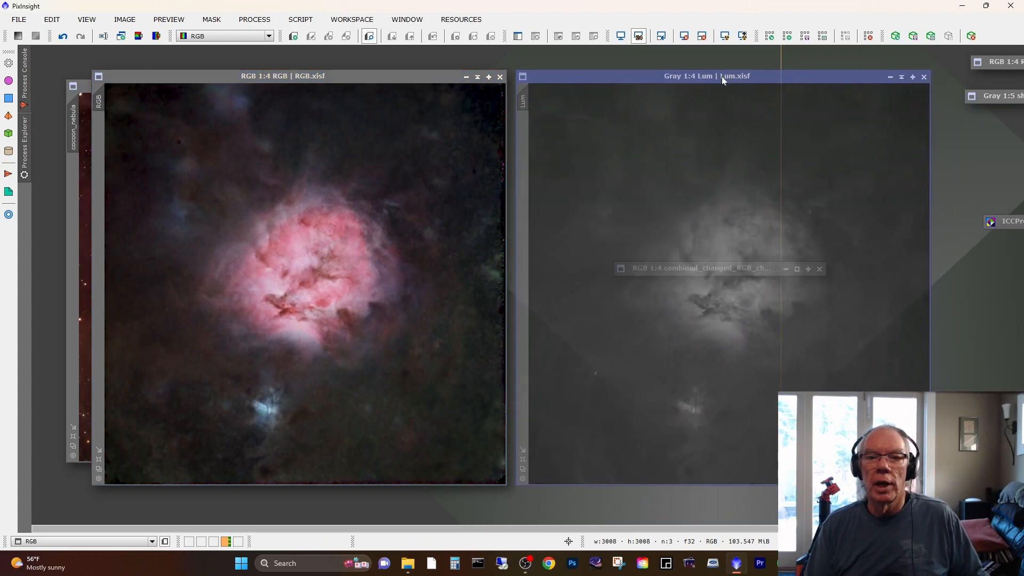
Step: Load the RGB master's History Explorer and enlarge it to read its steps
click(722, 76)
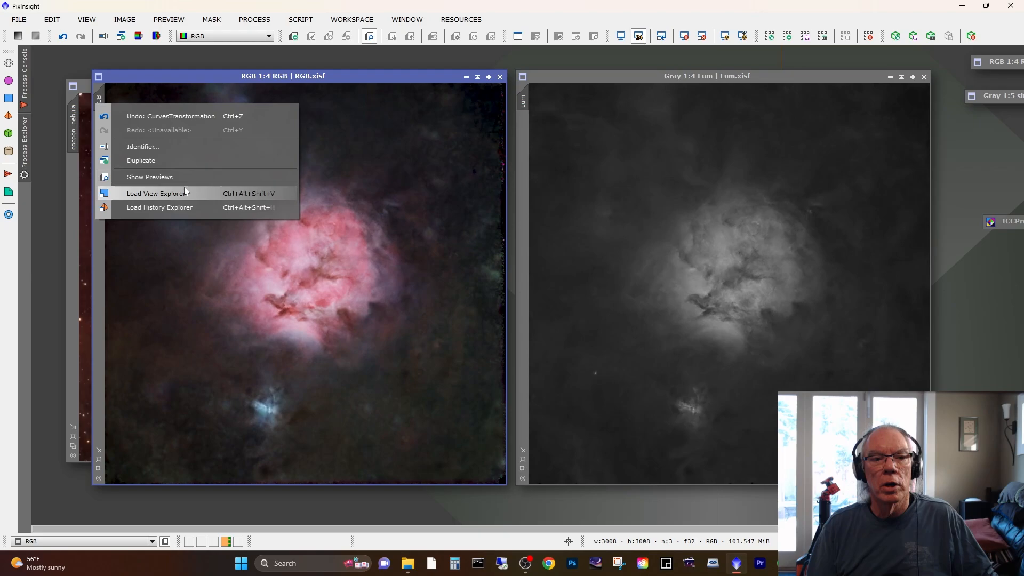
click(159, 207)
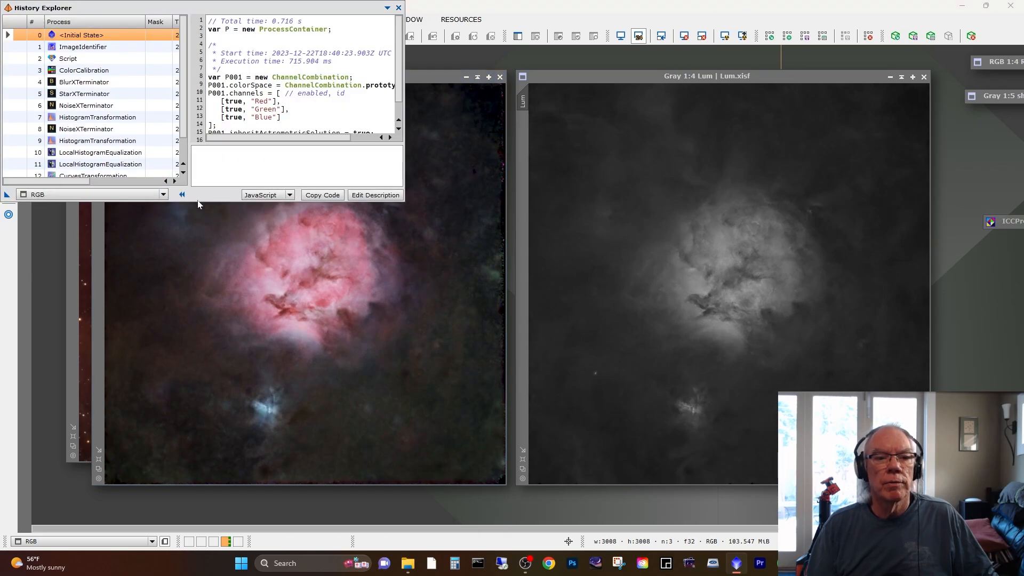
mouse_move(222, 11)
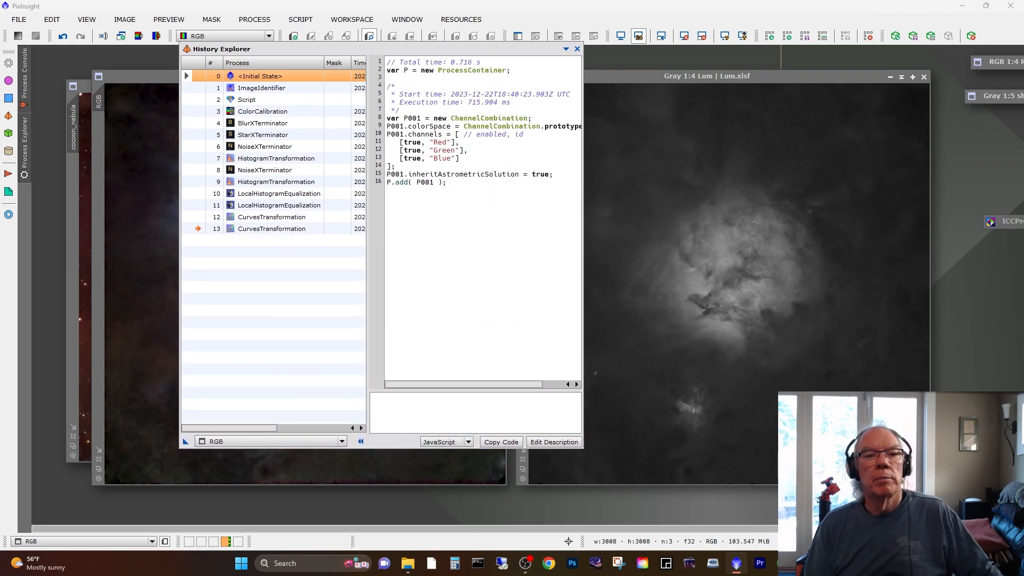
click(262, 111)
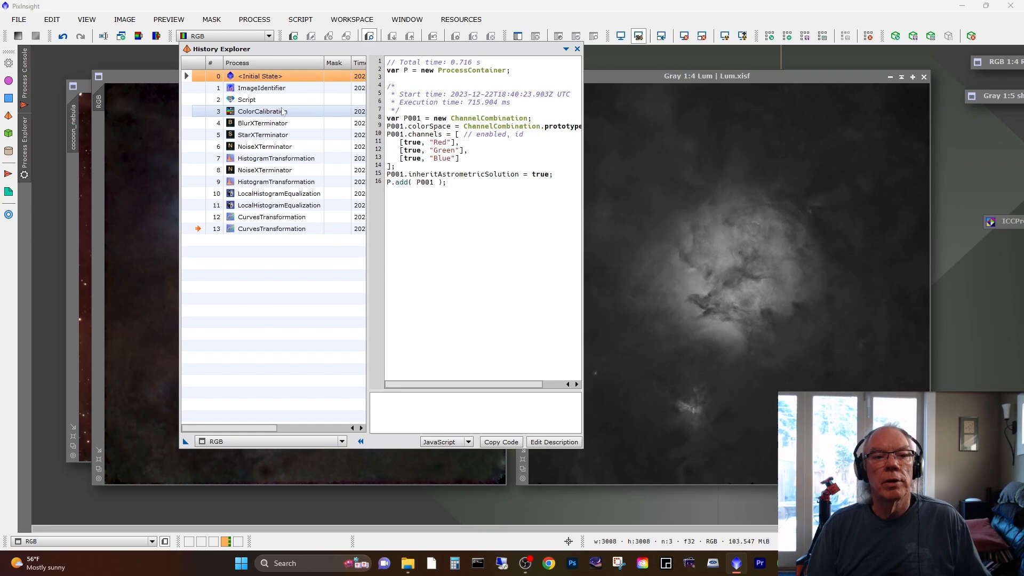
click(262, 135)
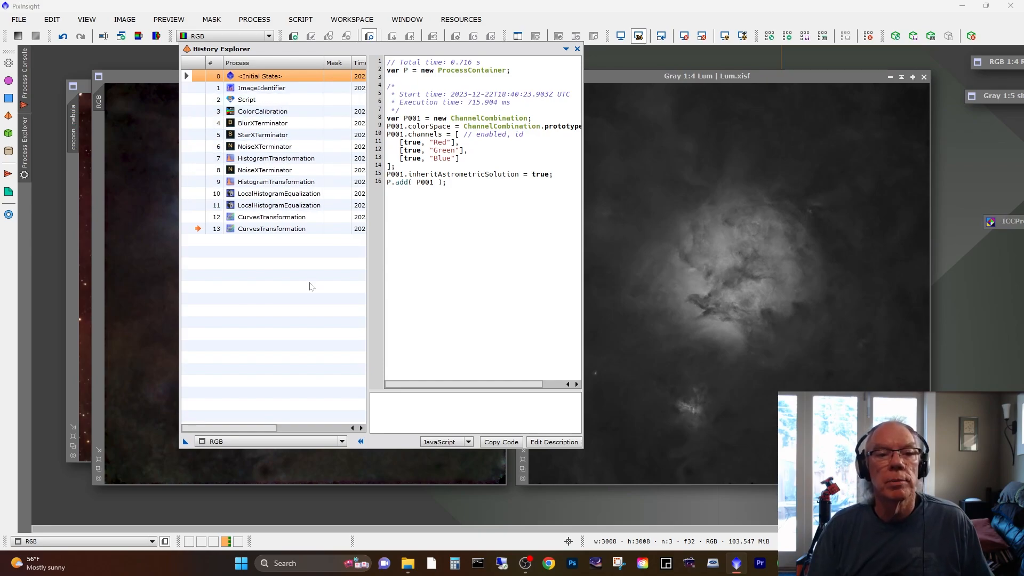
mouse_move(278, 311)
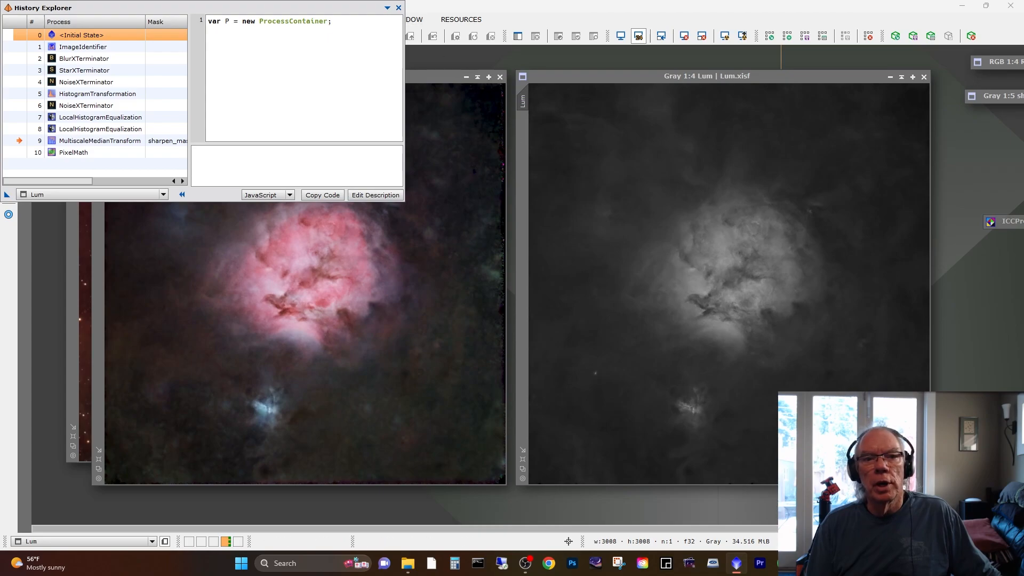
Step: Close the Lum History Explorer and go back to the Cocoon Nebula AstroBin page
click(398, 7)
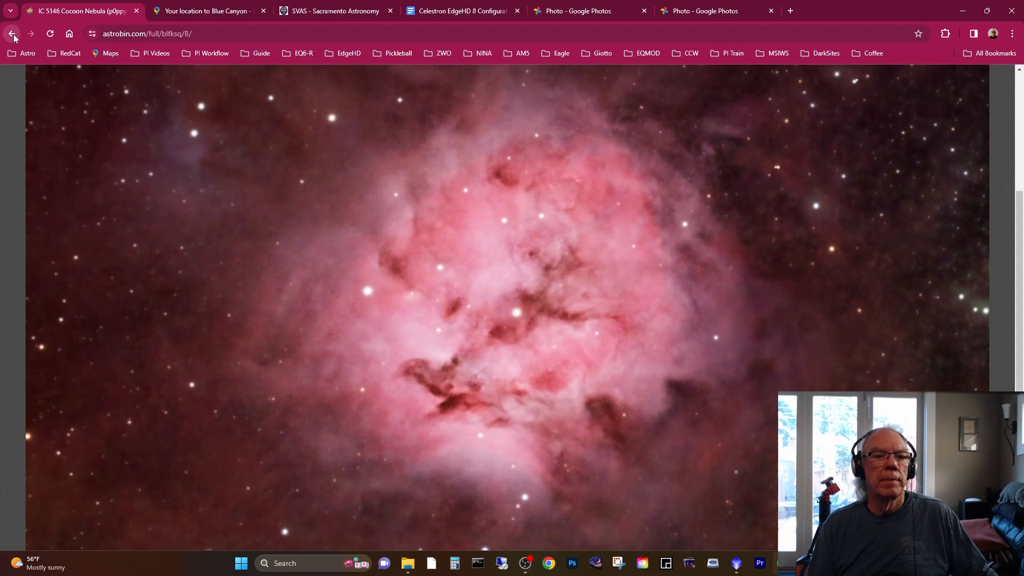
click(11, 33)
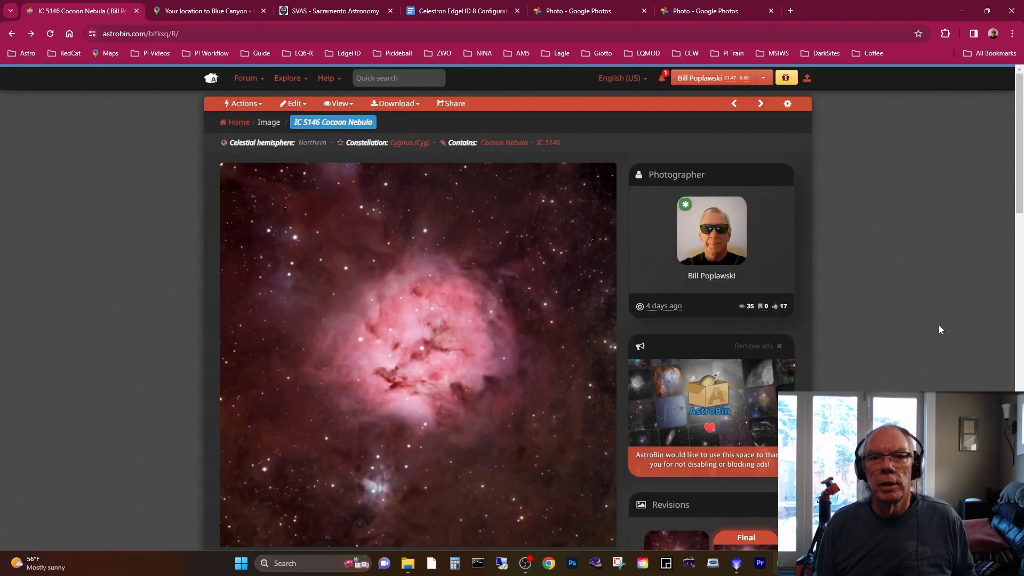